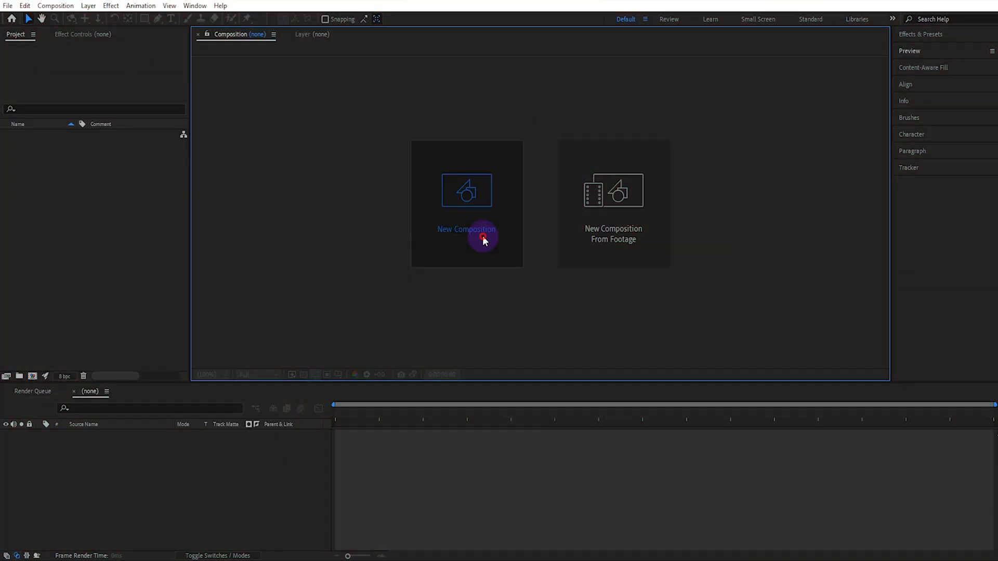
Create a new composition using the Cinema 4D 3D renderer.
click(465, 229)
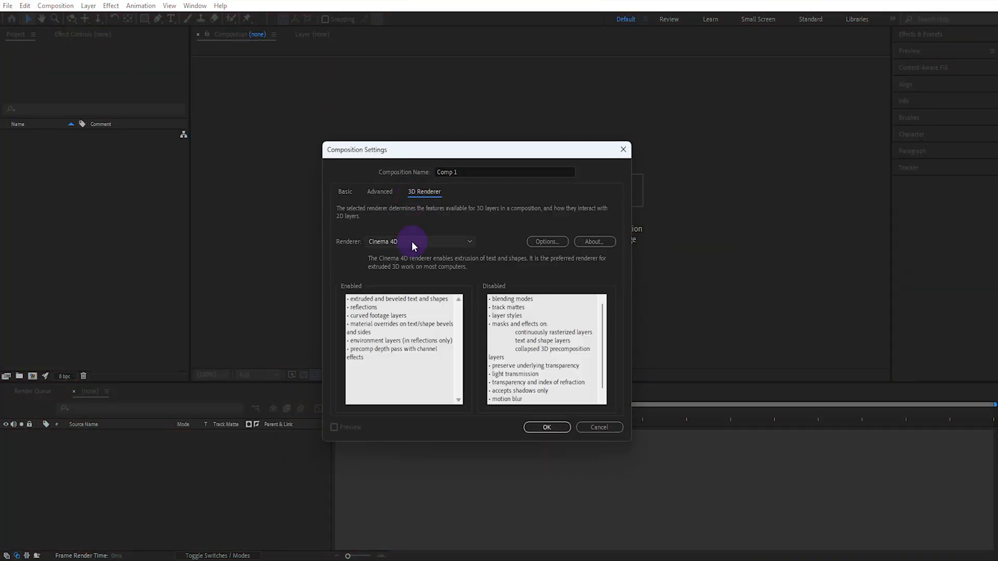
click(419, 241)
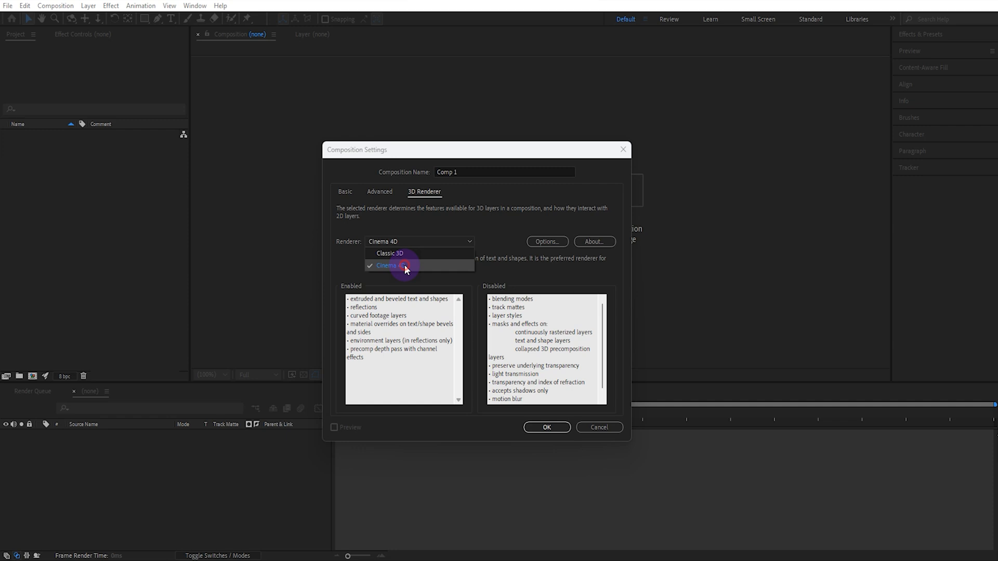
click(546, 427)
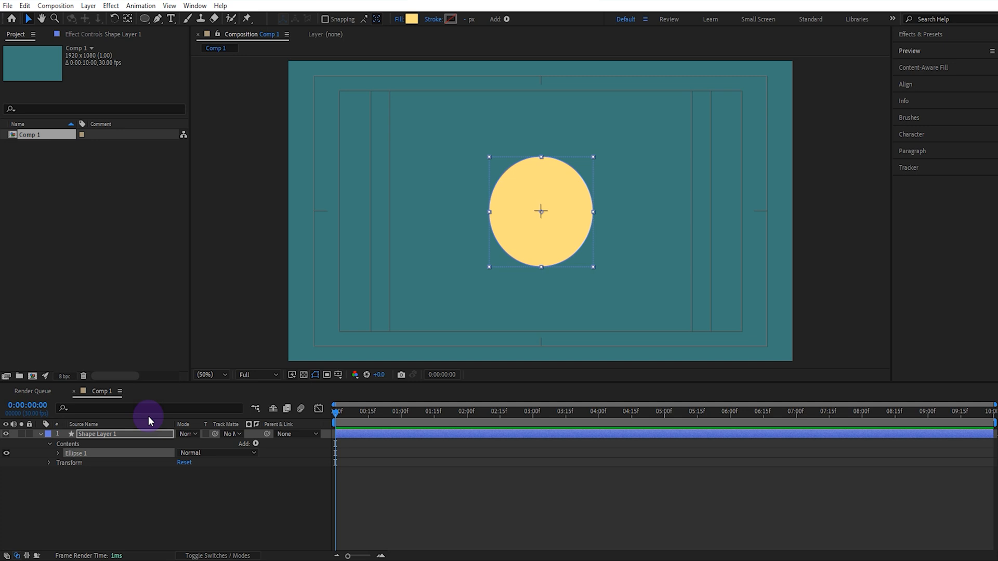
Enable the 3D Layer switch on the yellow circle shape layer.
click(218, 556)
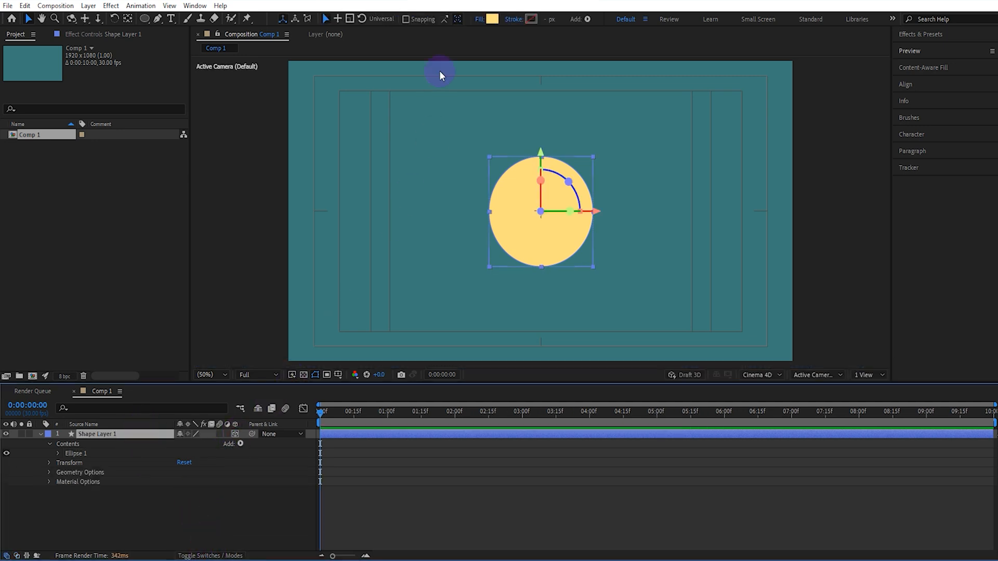
Set the circle's fill color to hex 00DBFF.
click(487, 19)
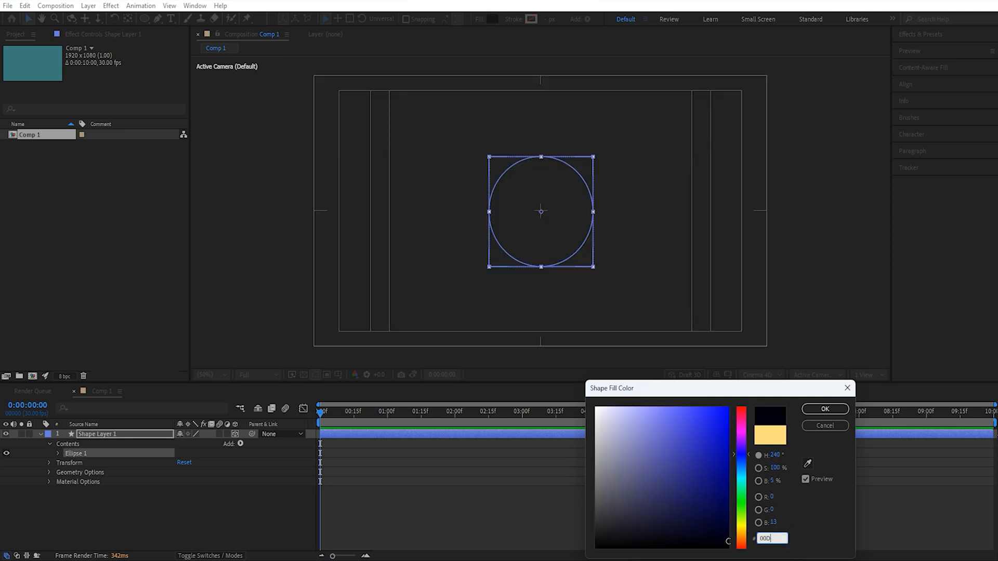
text(00DBFF)
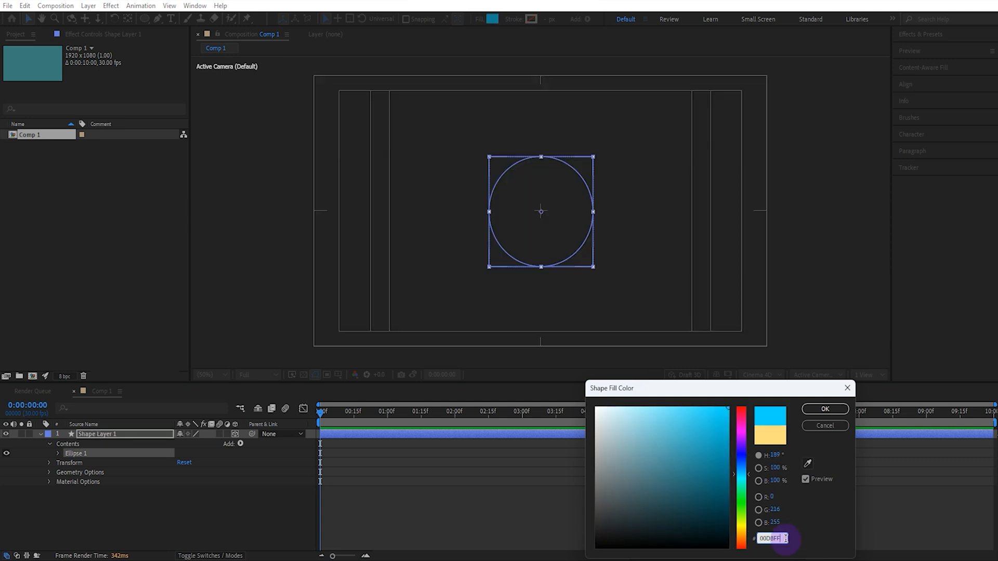
click(824, 409)
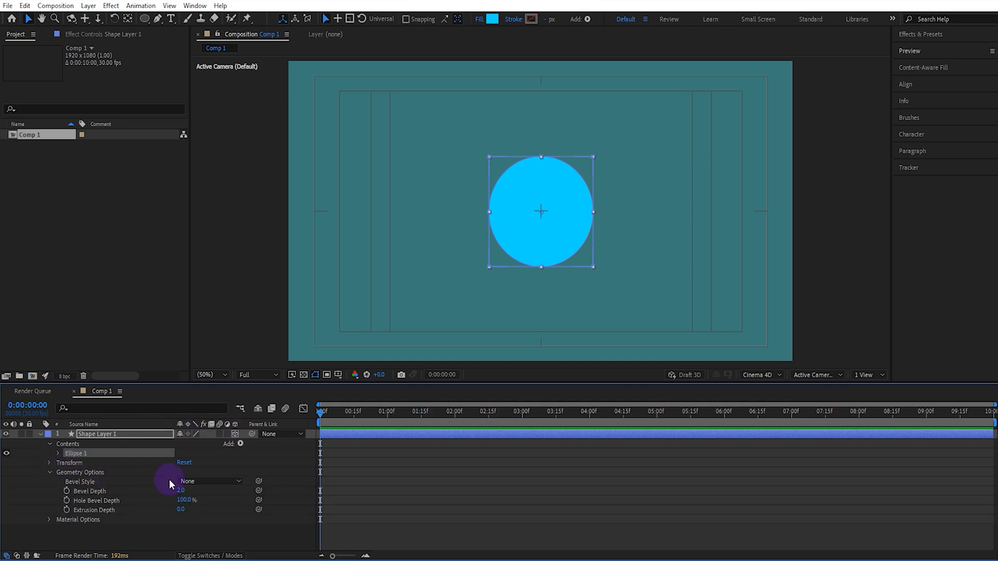
Set a Convex bevel with depth 5 and extrusion depth 5 on the circle.
click(210, 480)
text(5)
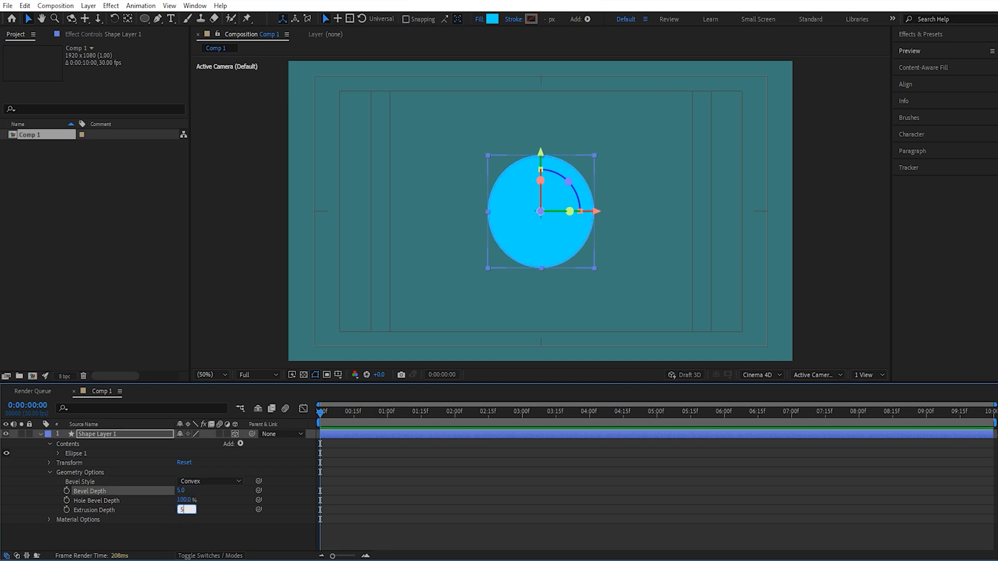
click(49, 519)
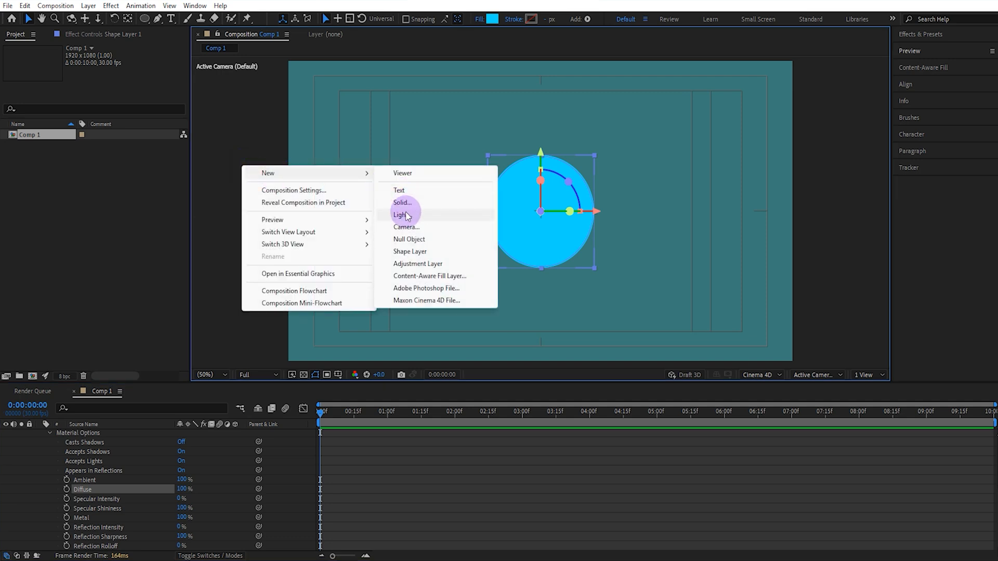
Add a point light and duplicate it with Ctrl+D.
click(401, 214)
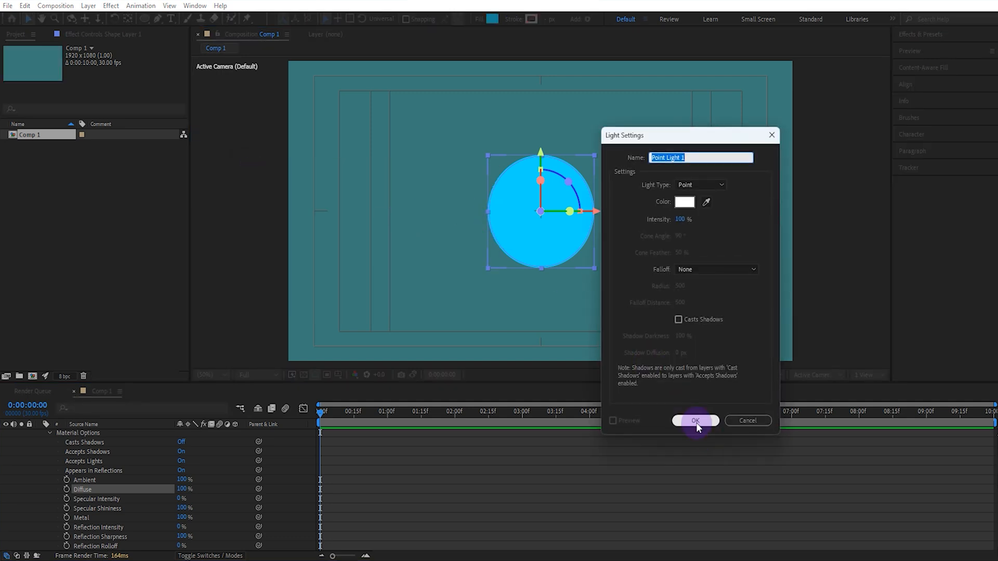
click(695, 420)
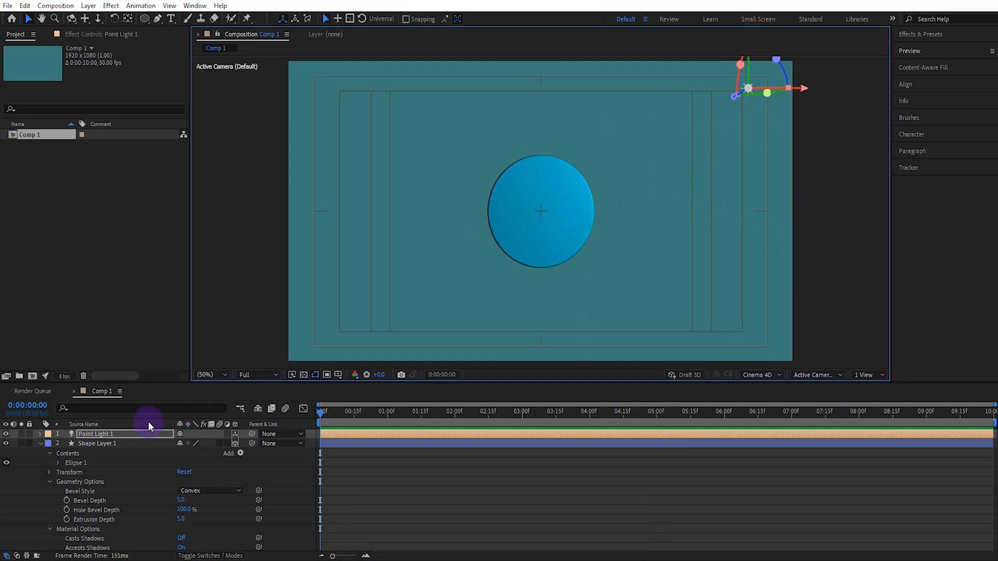
key(ctrl+d)
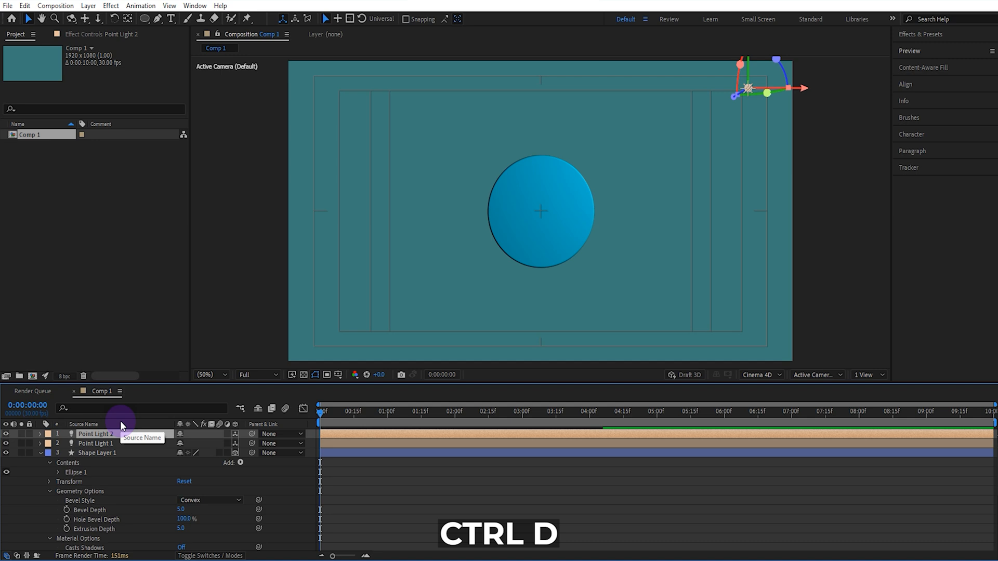
key(ctrl+d)
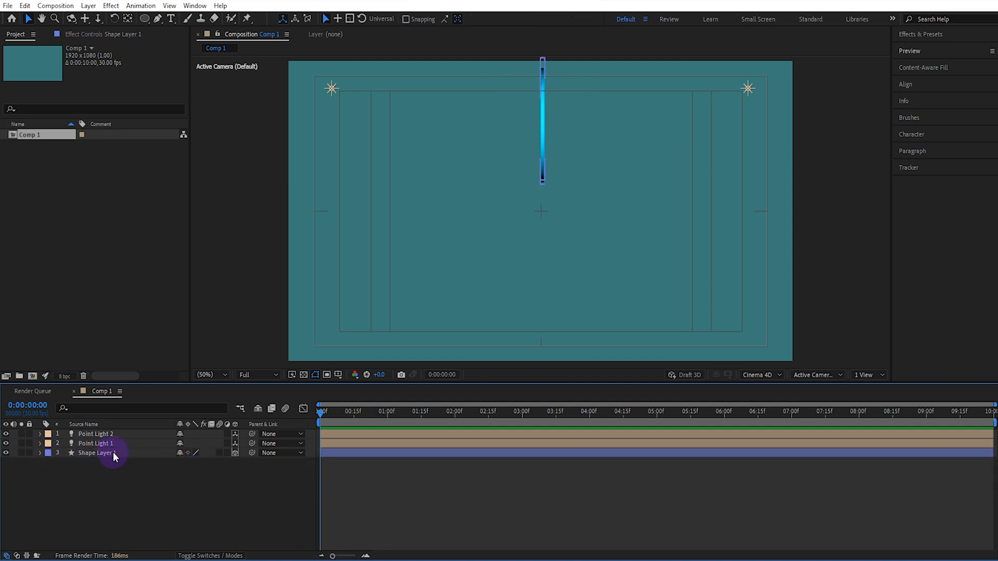
Duplicate the edge-on disc layer repeatedly with Ctrl+D.
key(ctrl+d)
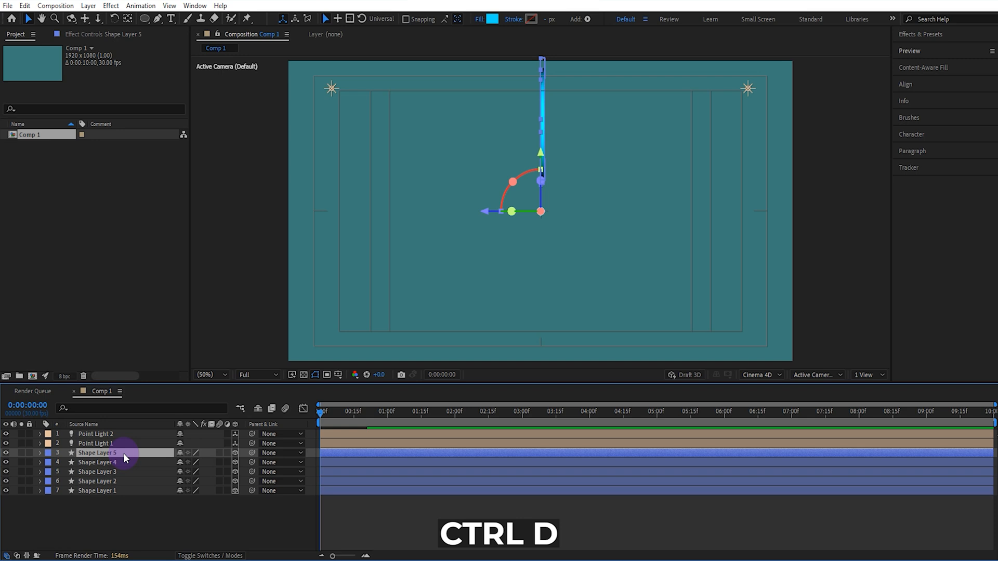
key(ctrl+d)
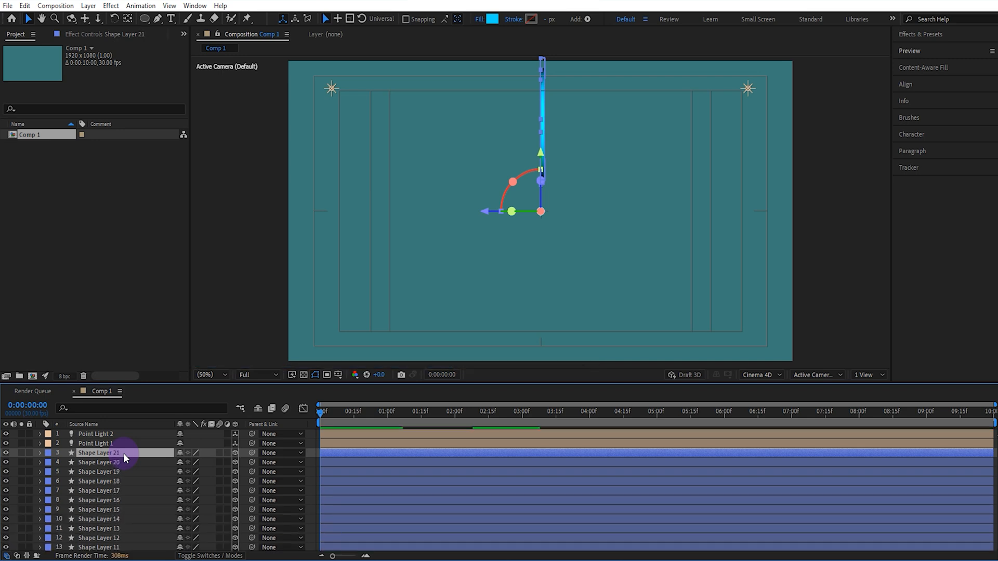
Increase each disc copy's X Rotation by 15° per layer.
scroll(down, 3)
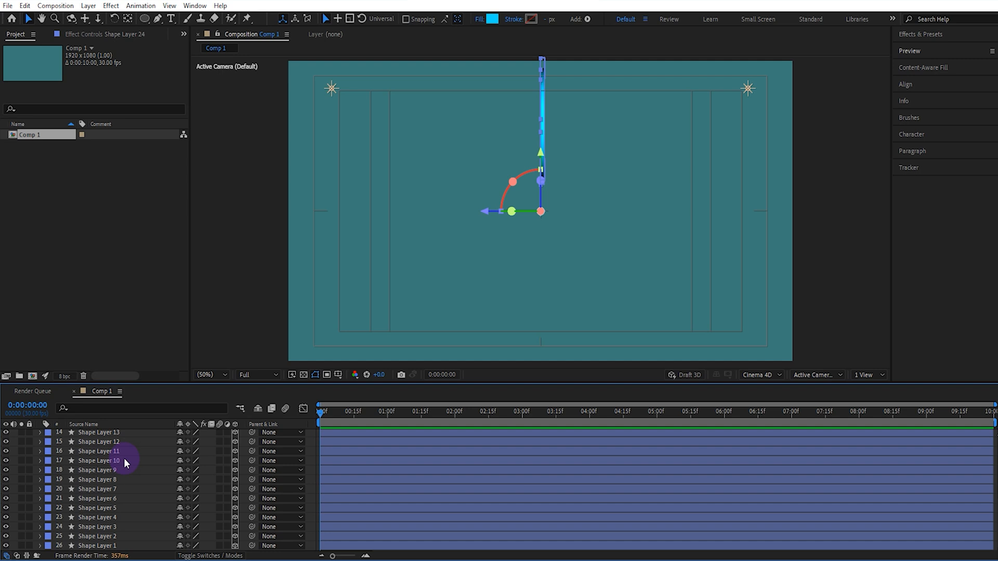
scroll(up, 3)
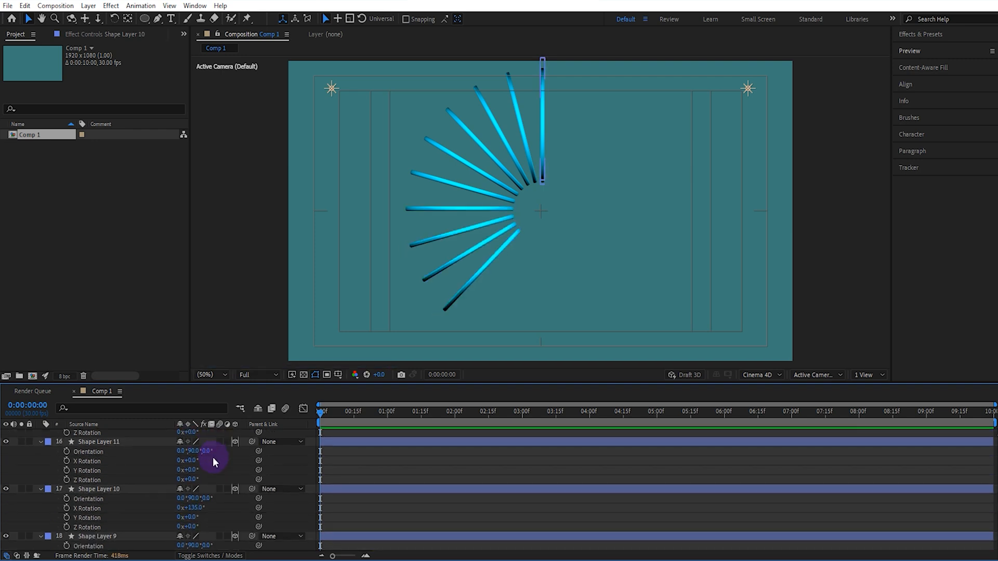
double_click(187, 461)
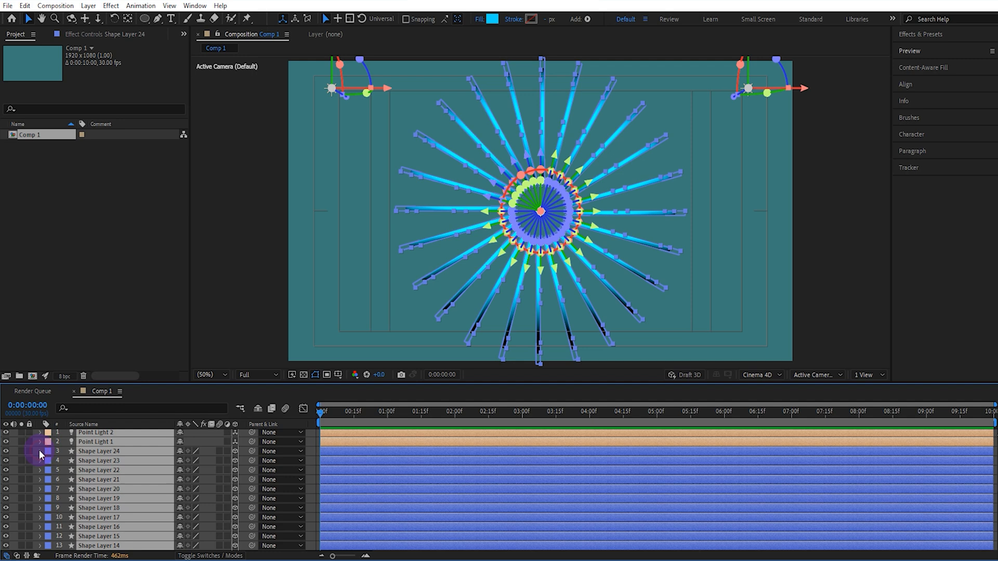
Add a Null Object and select it to work on.
click(229, 252)
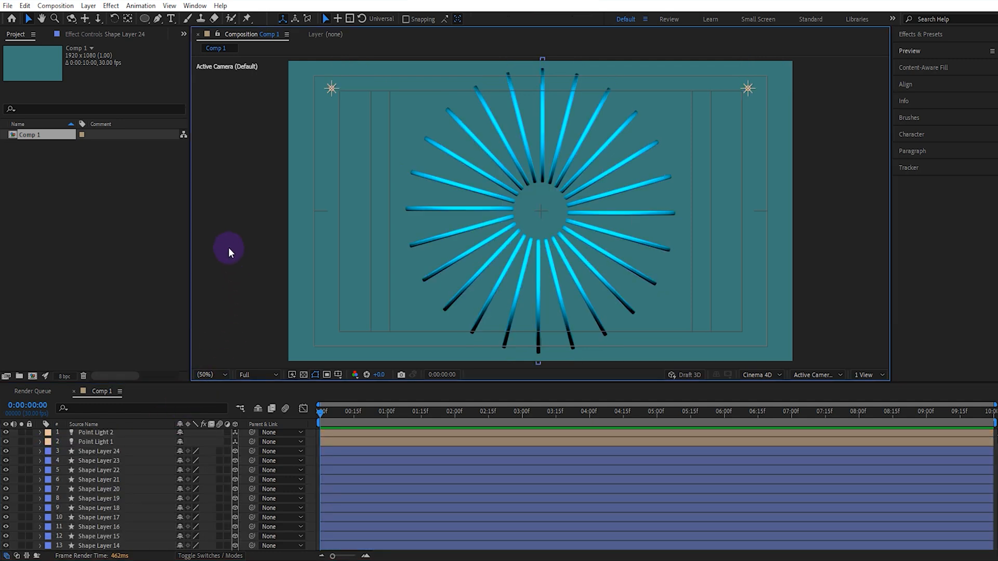
right_click(229, 253)
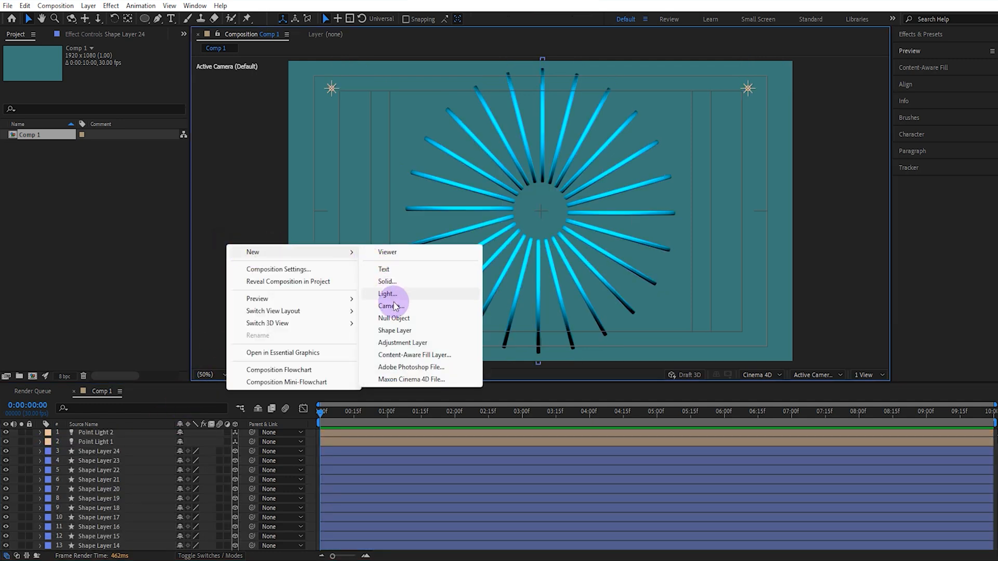
click(394, 318)
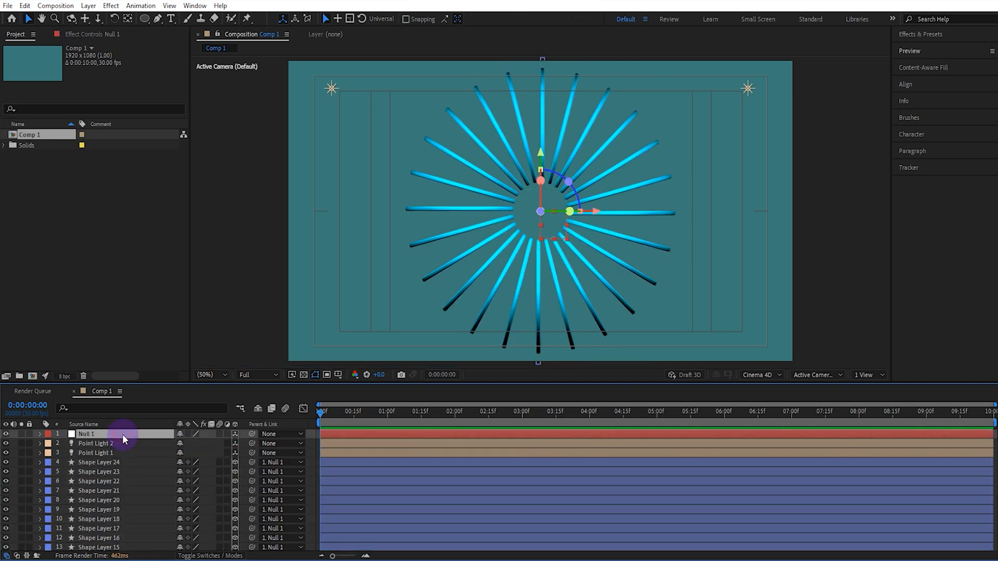
click(40, 433)
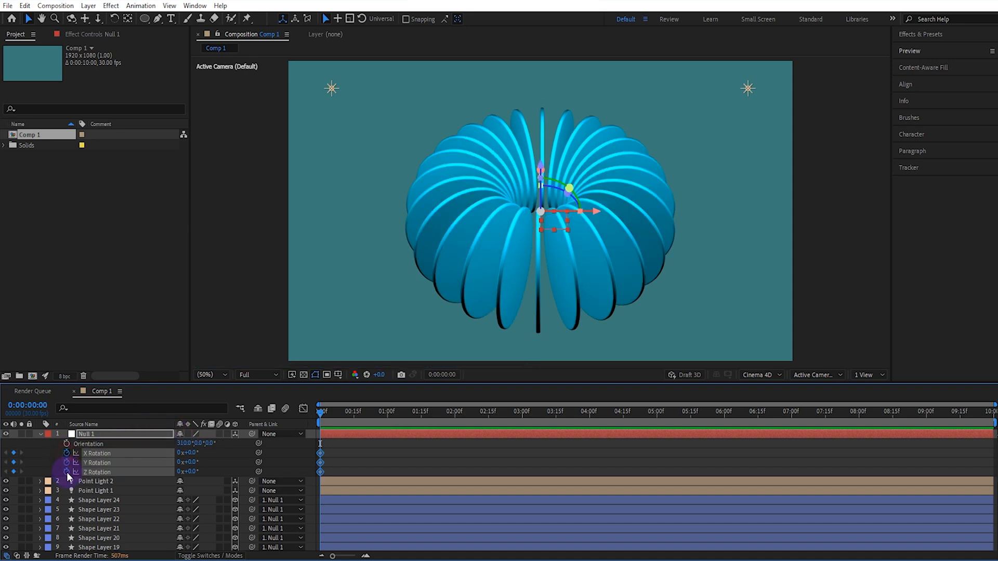
mouse_move(970, 414)
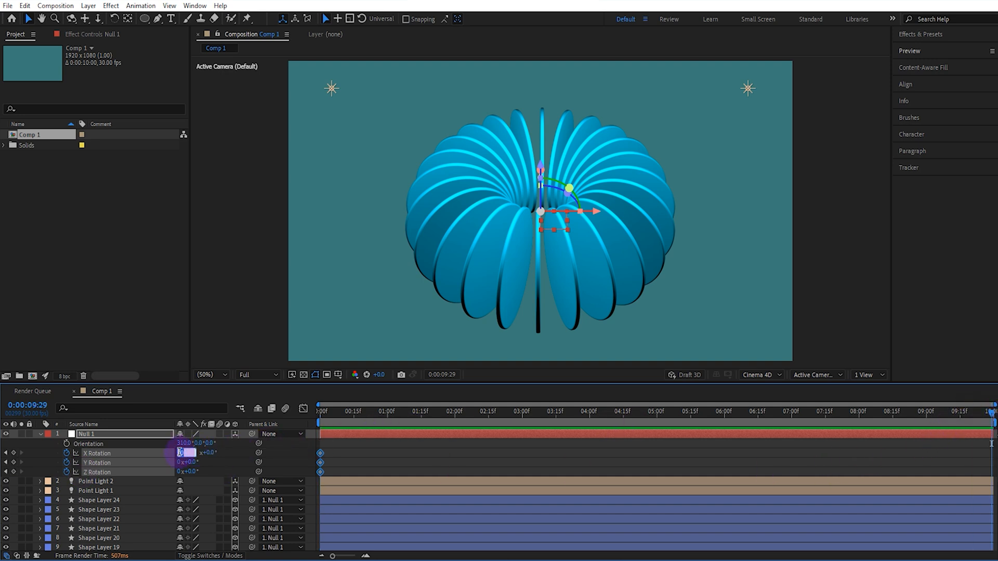
Enter the null's final rotation values at the last frame.
click(187, 453)
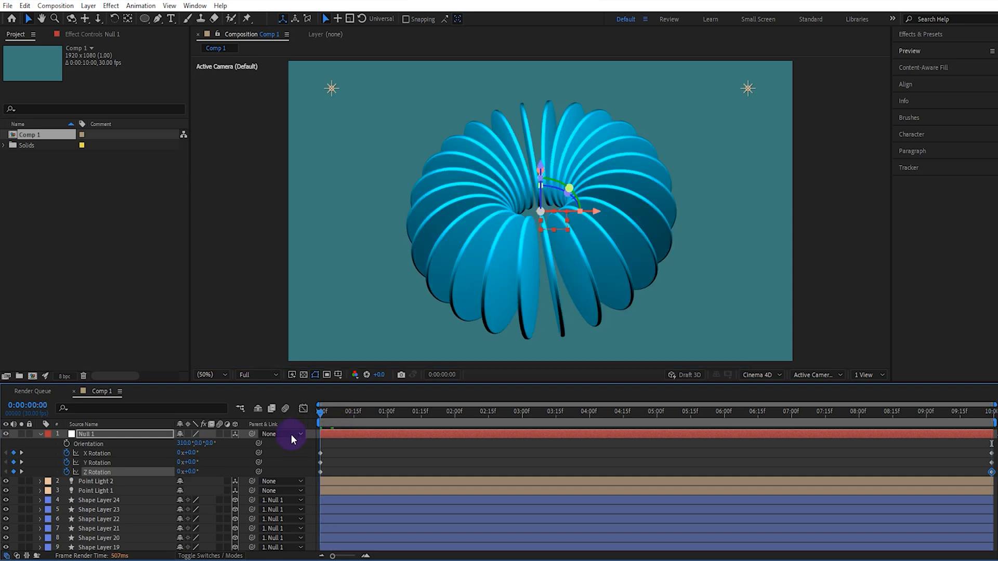
Play a preview of the rotating disc ring from the Preview panel.
click(909, 50)
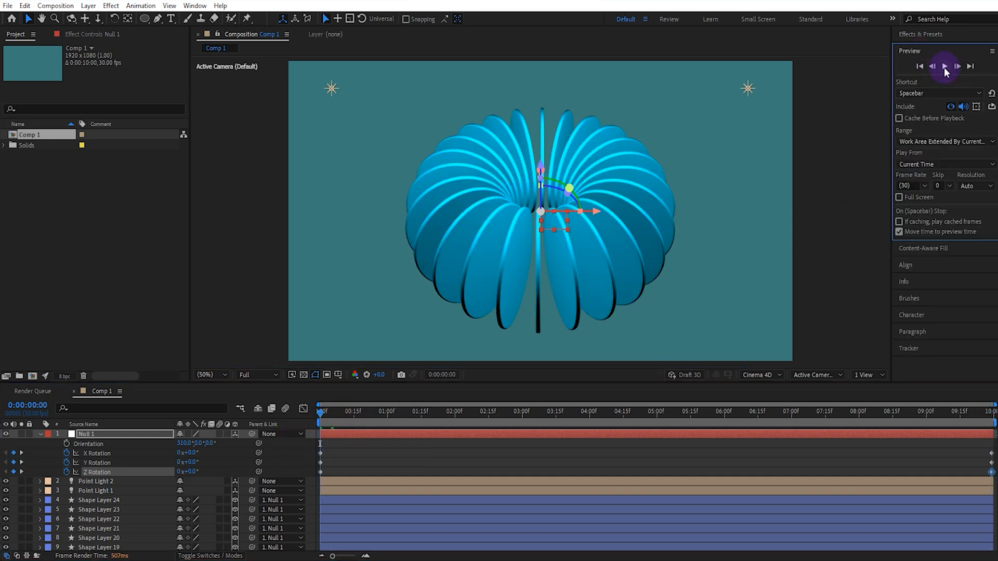
click(944, 66)
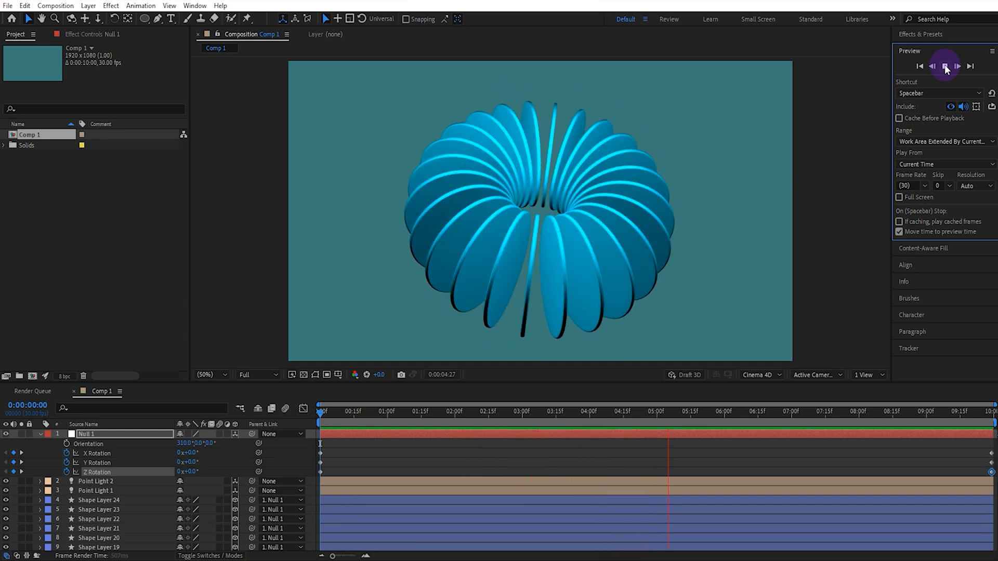
click(957, 66)
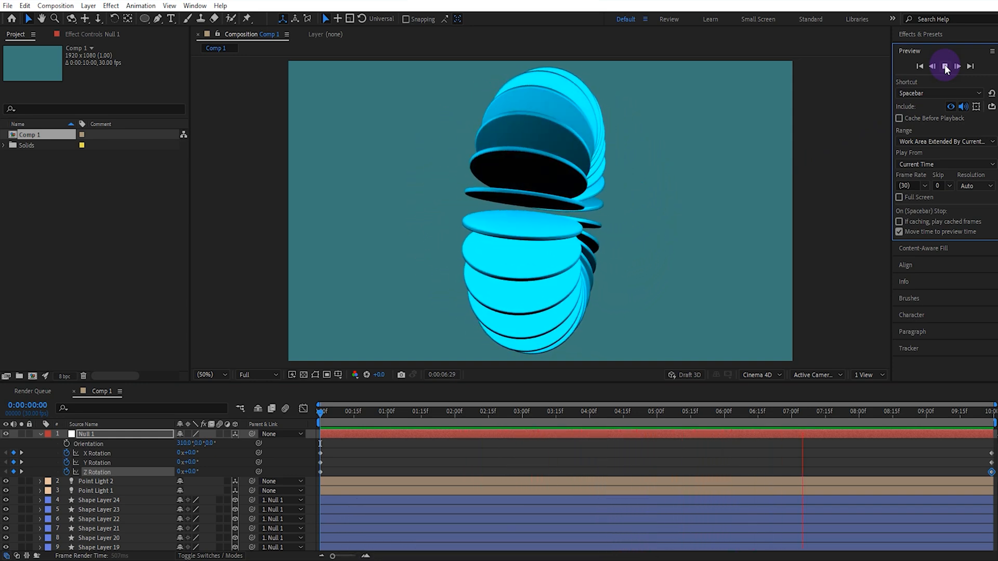
click(946, 66)
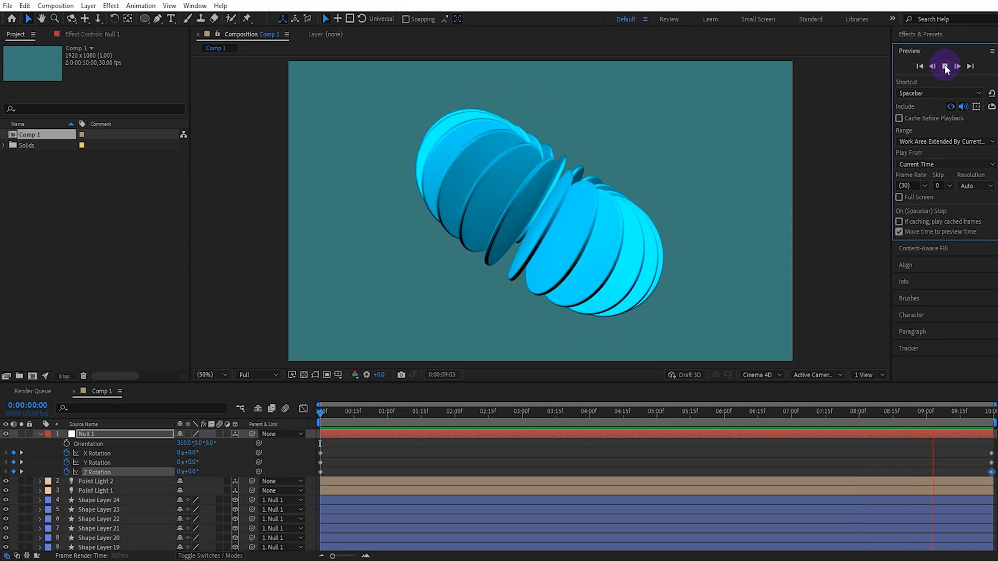